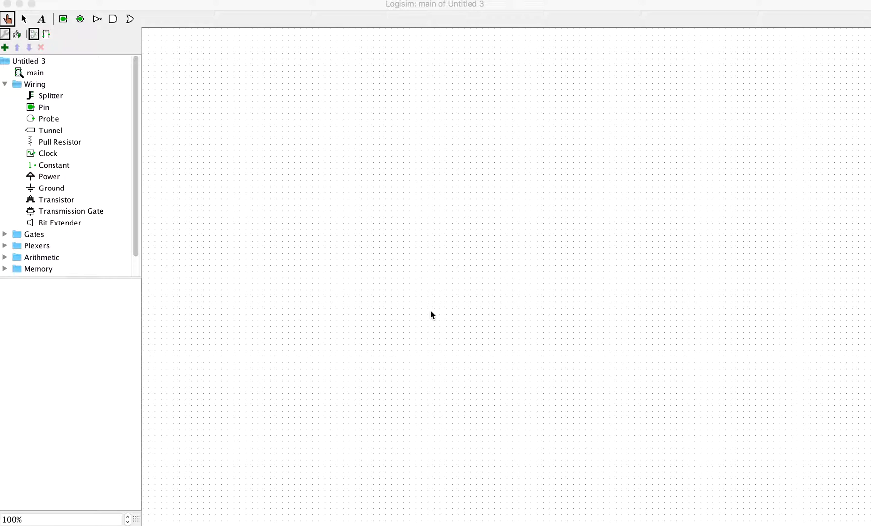
pyautogui.moveTo(298, 217)
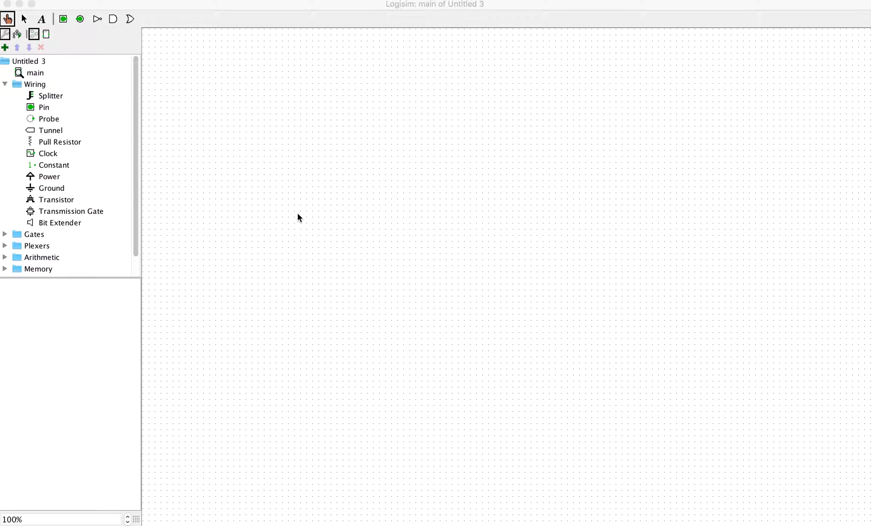
pyautogui.moveTo(44, 199)
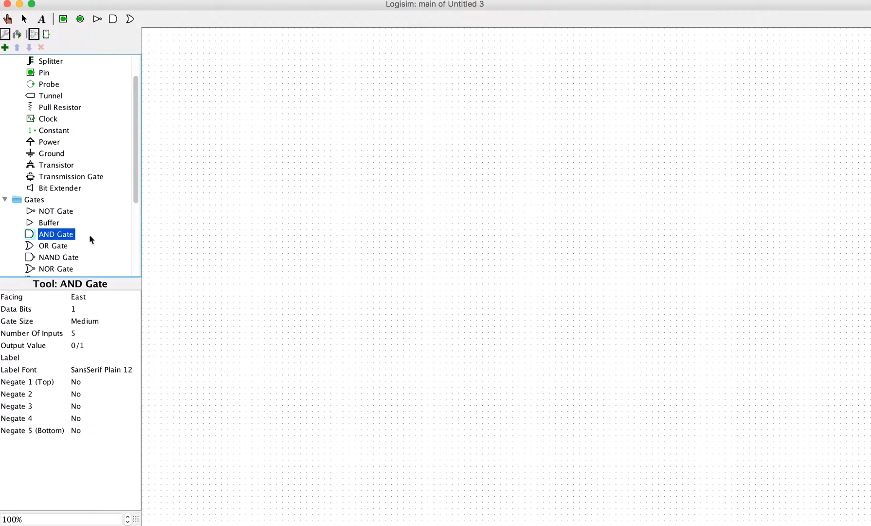
# Place an AND gate, wire input pins to both inputs, and wire an output pin to its output.
pyautogui.click(315, 144)
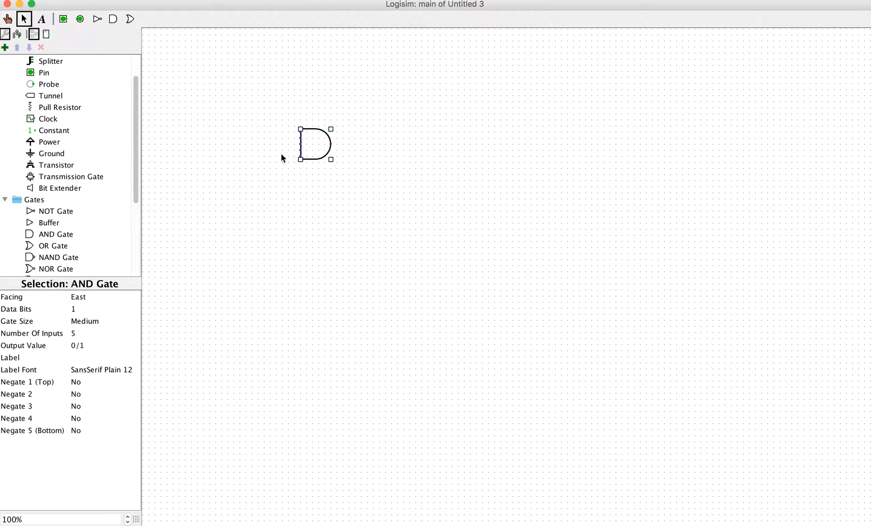
pyautogui.moveTo(141, 135)
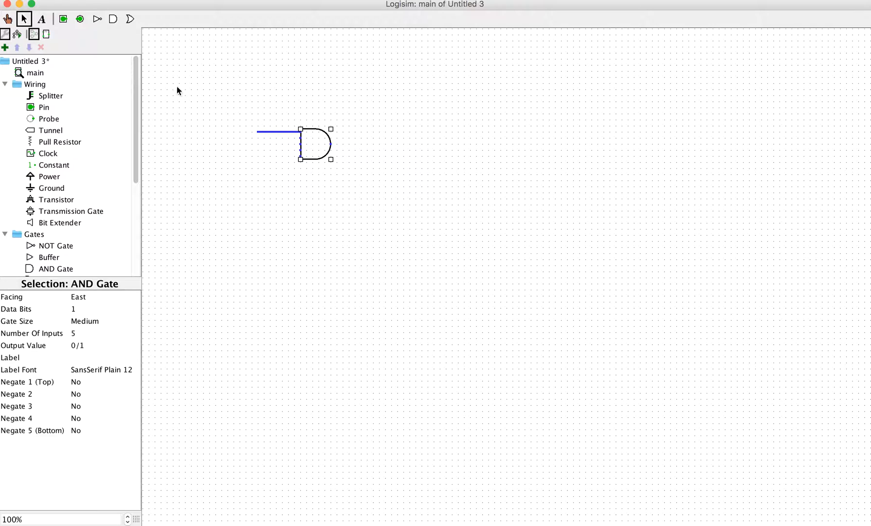
pyautogui.click(62, 19)
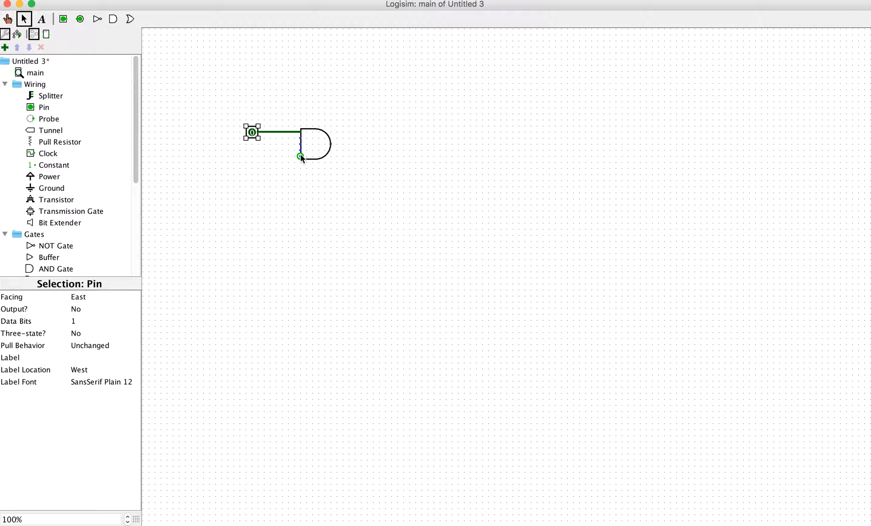
pyautogui.moveTo(302, 157); pyautogui.dragTo(264, 154)
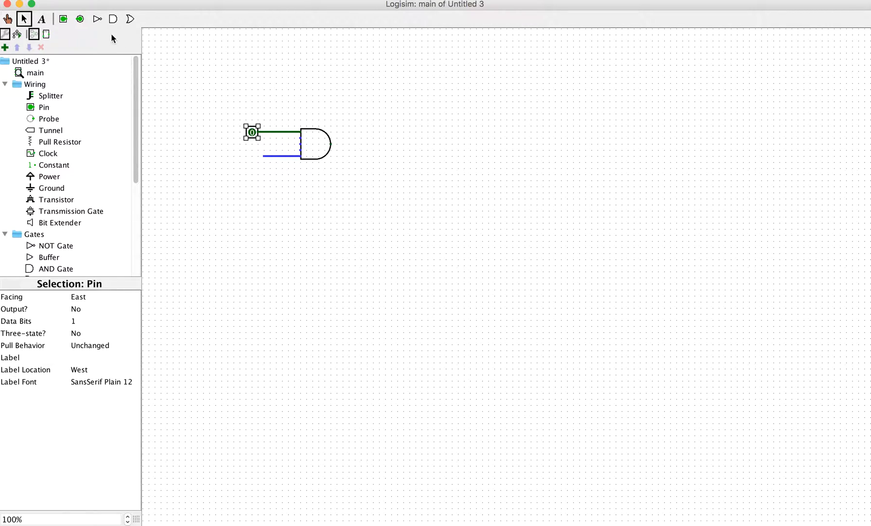
pyautogui.click(63, 18)
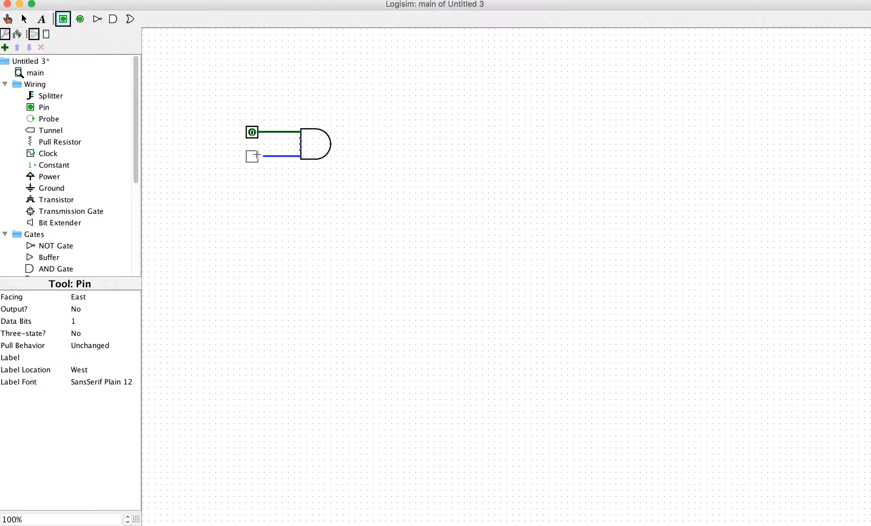
pyautogui.click(24, 19)
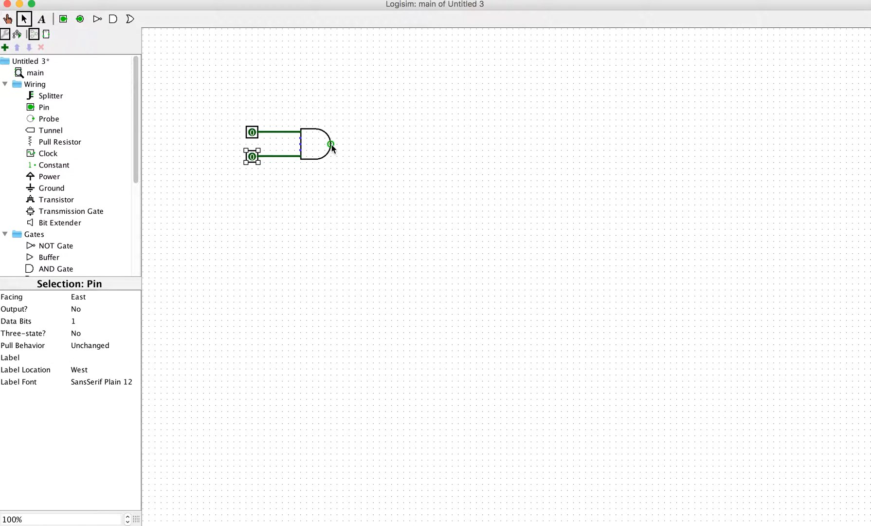
pyautogui.moveTo(330, 145); pyautogui.dragTo(383, 146)
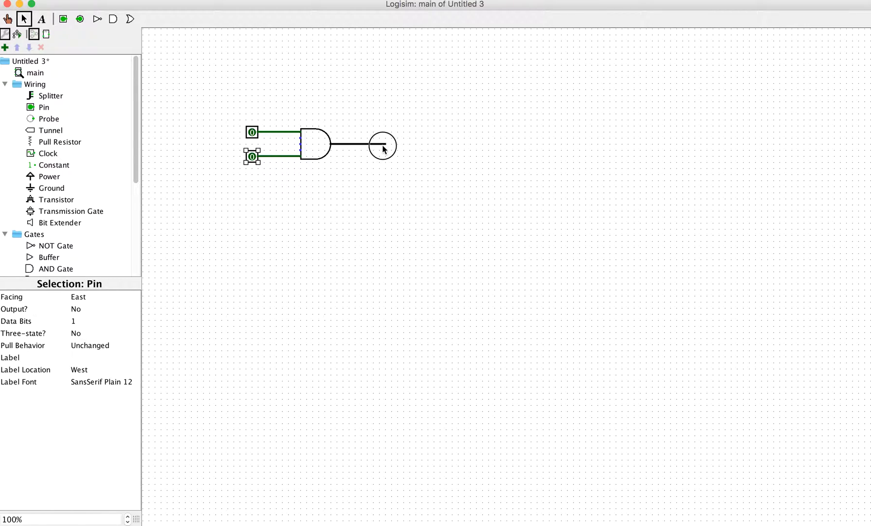
pyautogui.click(79, 19)
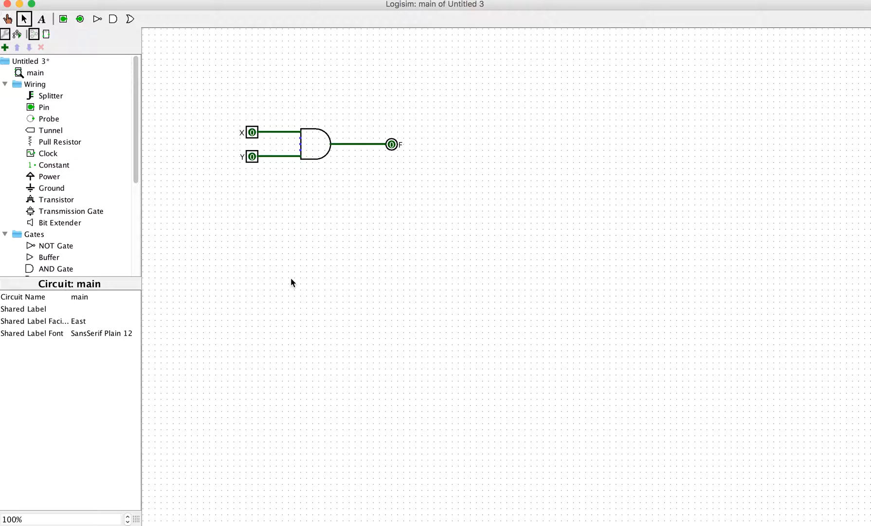
pyautogui.moveTo(412, 230)
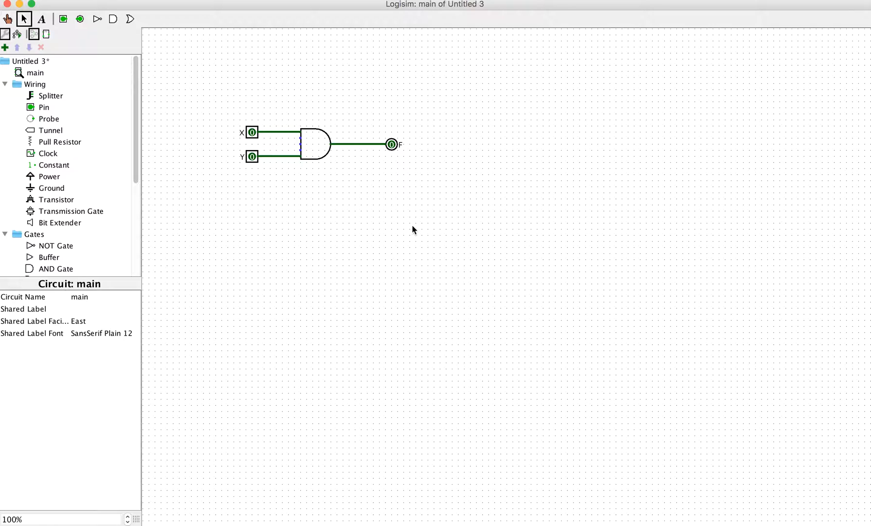
pyautogui.moveTo(360, 232)
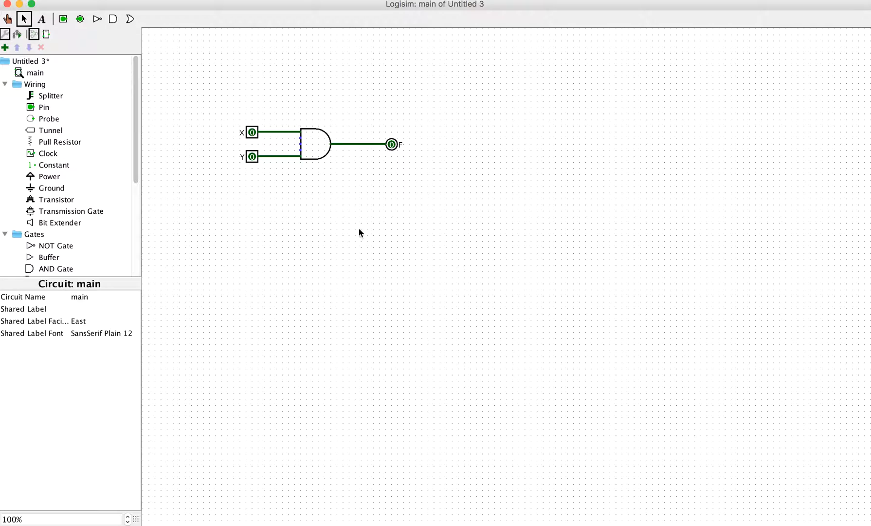
pyautogui.click(7, 19)
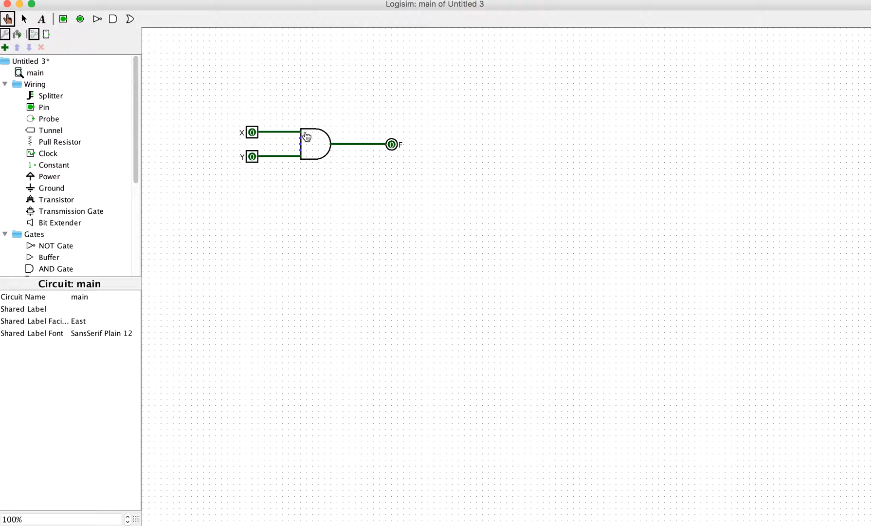
pyautogui.moveTo(308, 162)
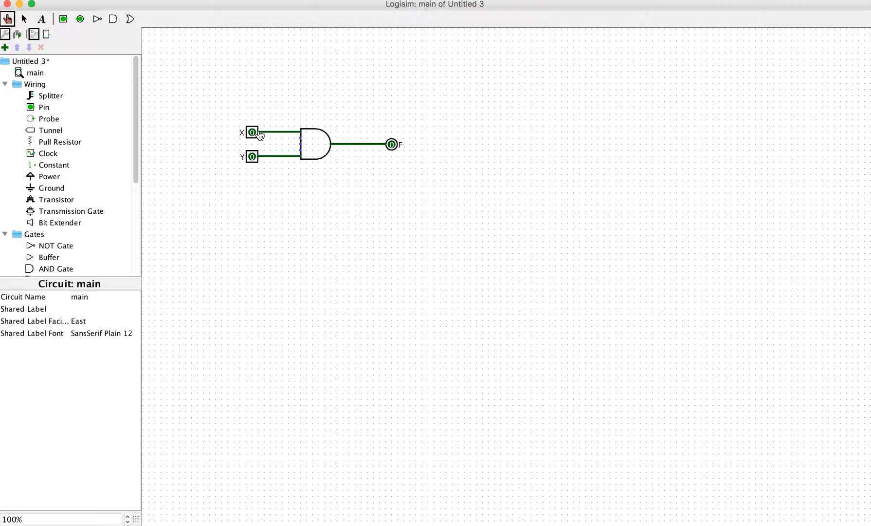
pyautogui.moveTo(254, 136)
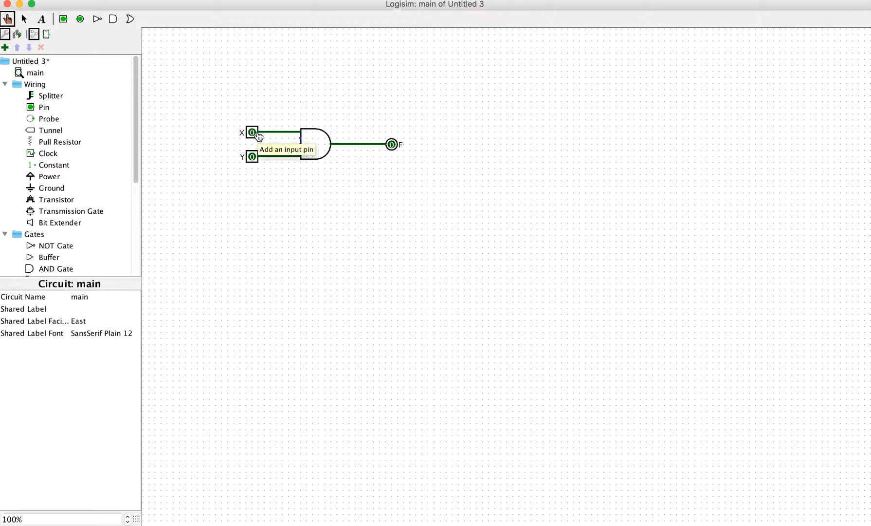
pyautogui.click(252, 132)
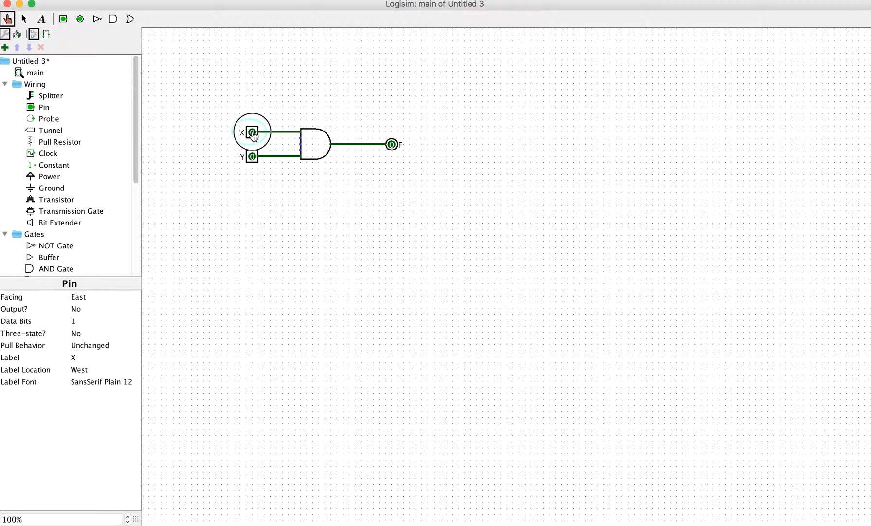
pyautogui.click(253, 133)
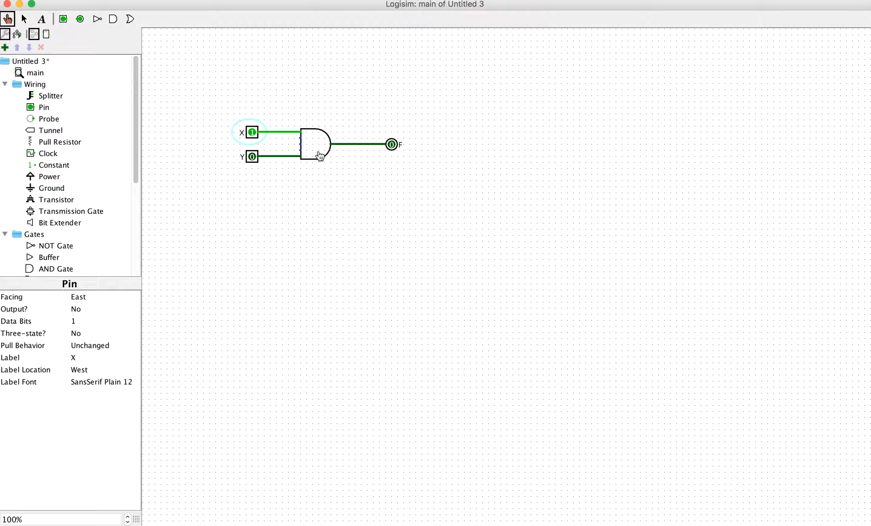
pyautogui.click(252, 156)
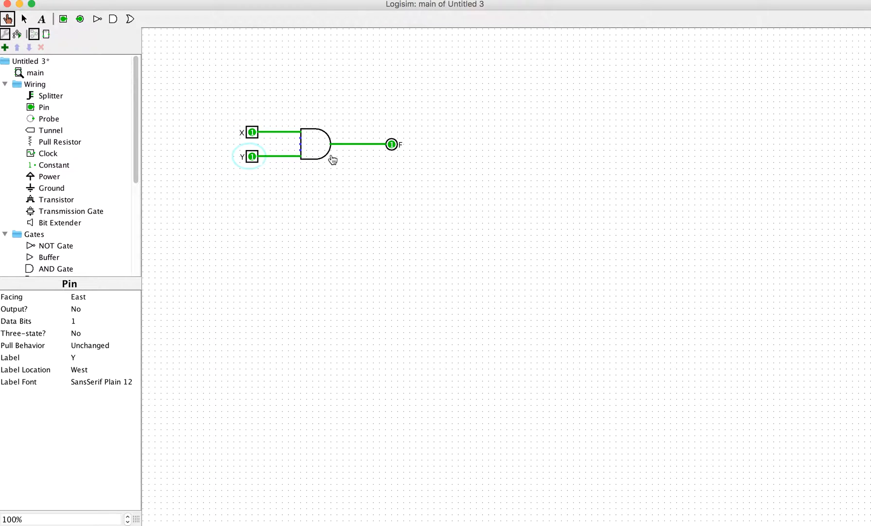
pyautogui.moveTo(252, 157)
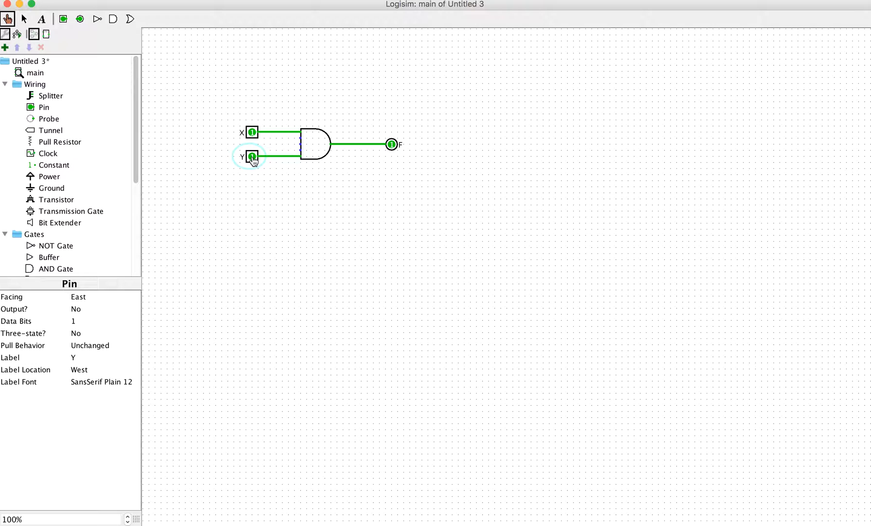
pyautogui.moveTo(319, 200)
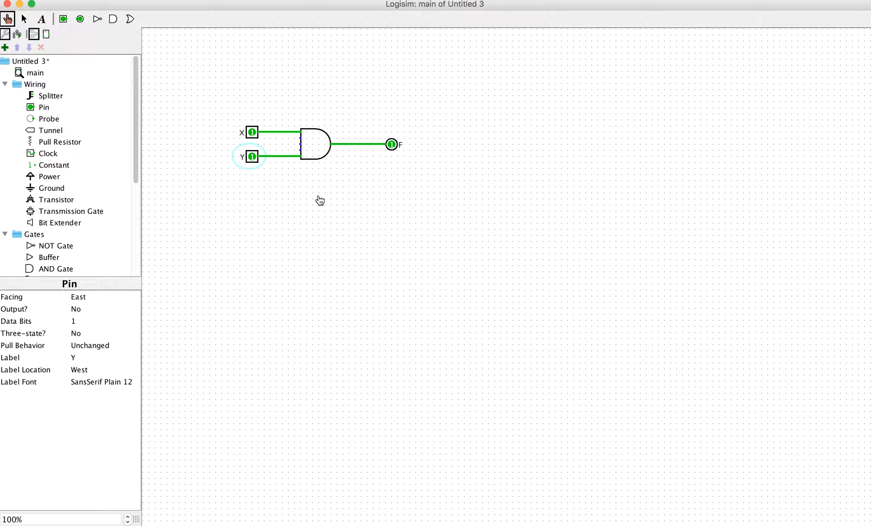
pyautogui.moveTo(315, 197)
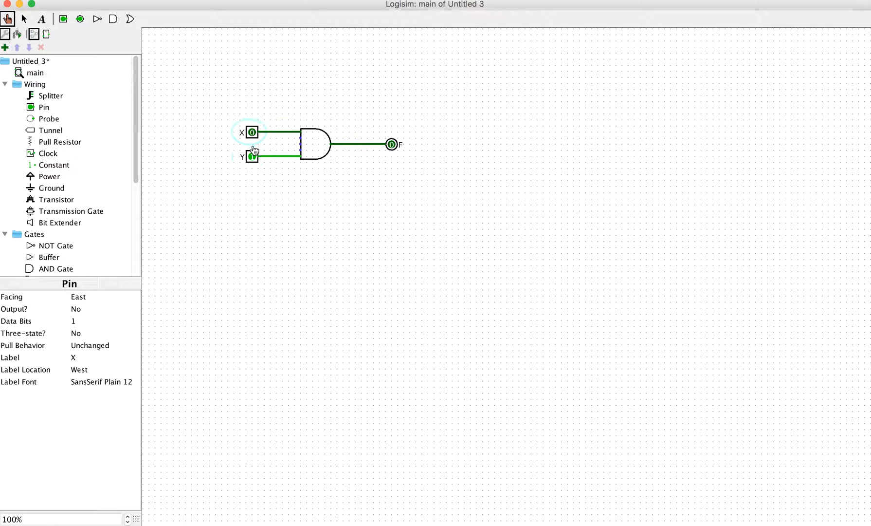
pyautogui.click(253, 156)
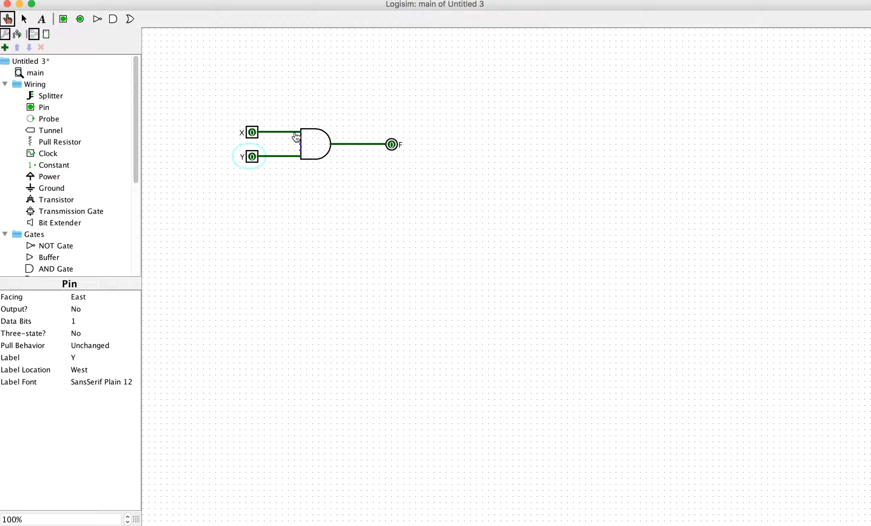
pyautogui.moveTo(290, 182)
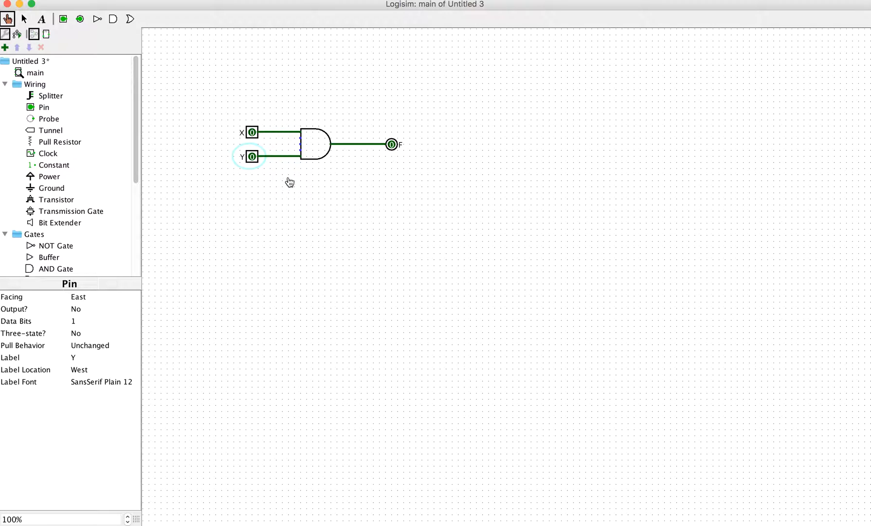
pyautogui.moveTo(287, 208)
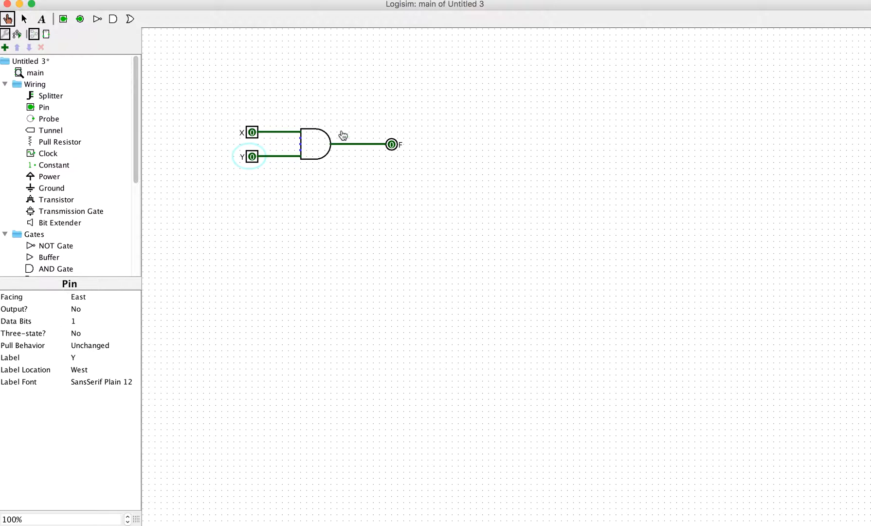
pyautogui.moveTo(373, 165)
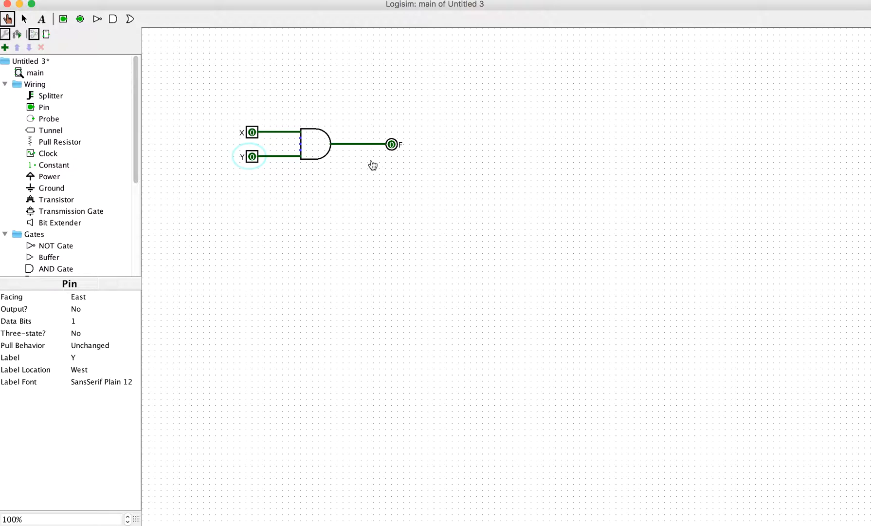
pyautogui.moveTo(356, 227)
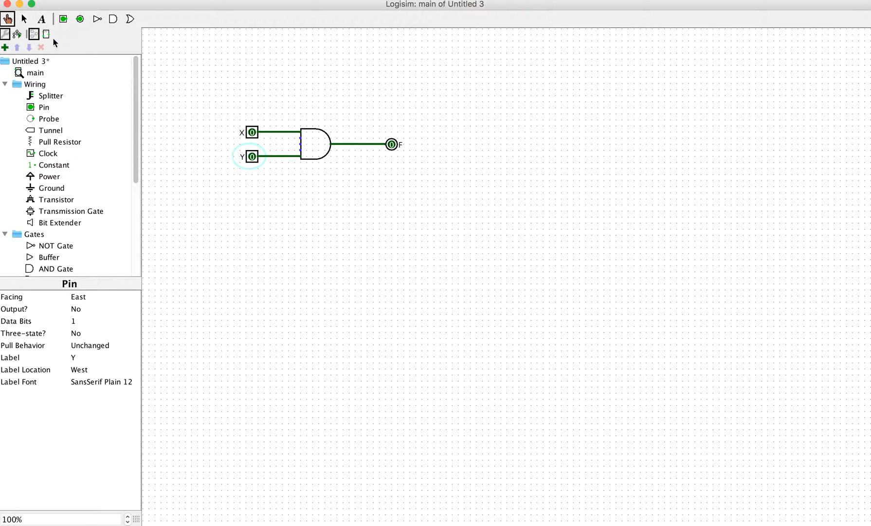
# Delete the gate-to-F wire and move output pin F further right of the gate.
pyautogui.click(24, 18)
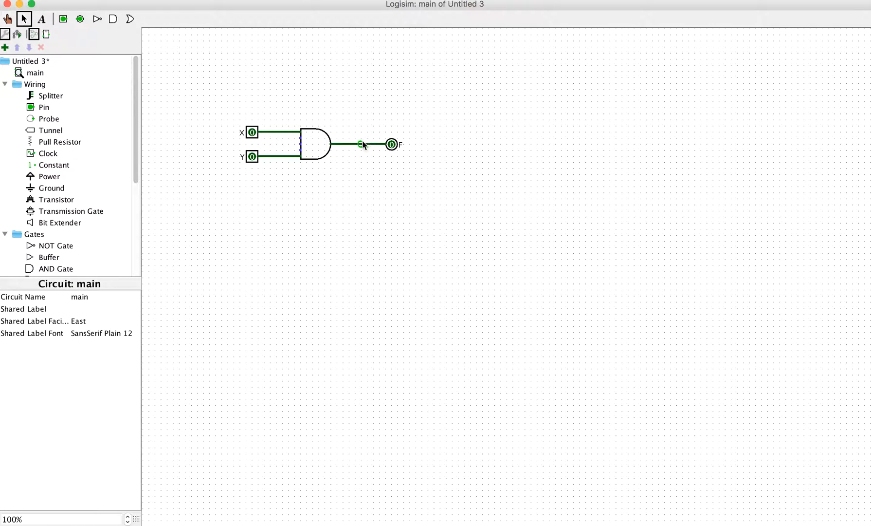
pyautogui.click(362, 145)
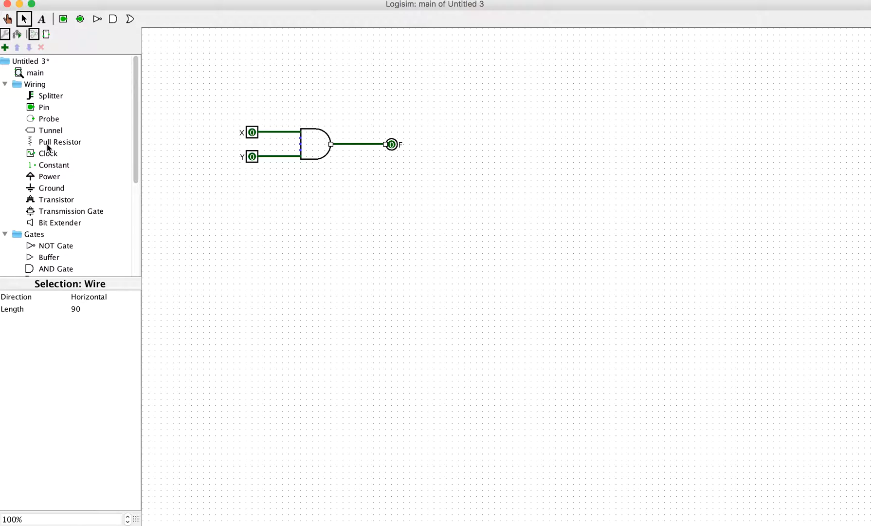
pyautogui.moveTo(60, 141)
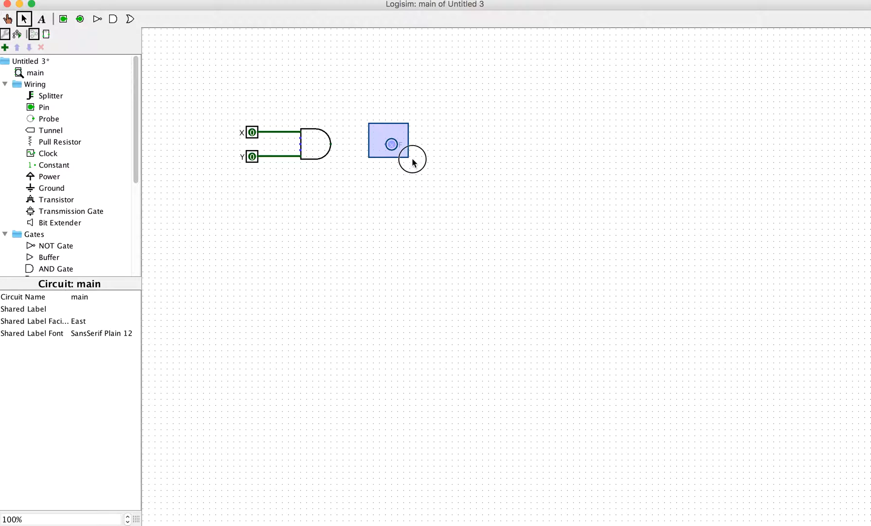
pyautogui.click(392, 145)
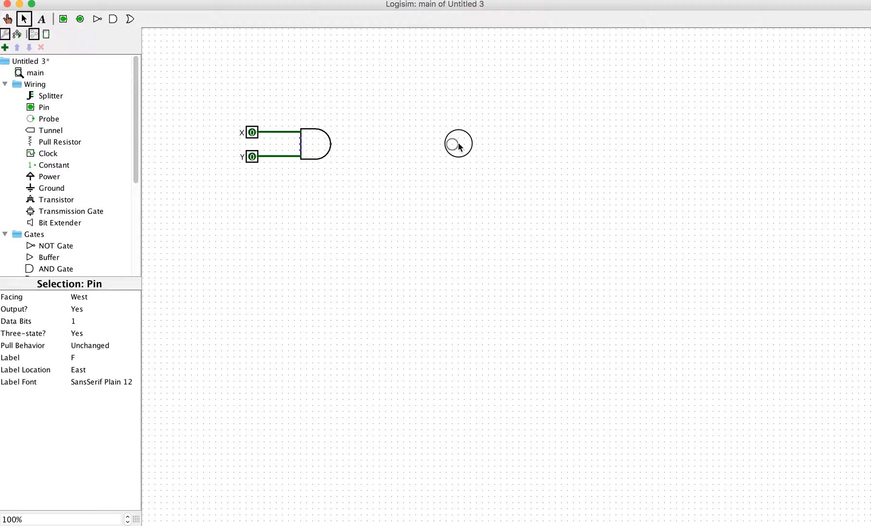
pyautogui.click(458, 145)
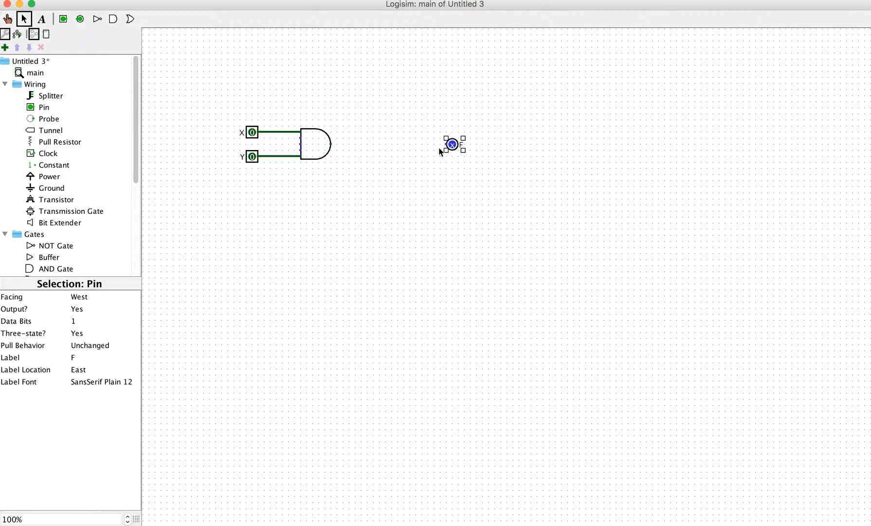
pyautogui.click(384, 176)
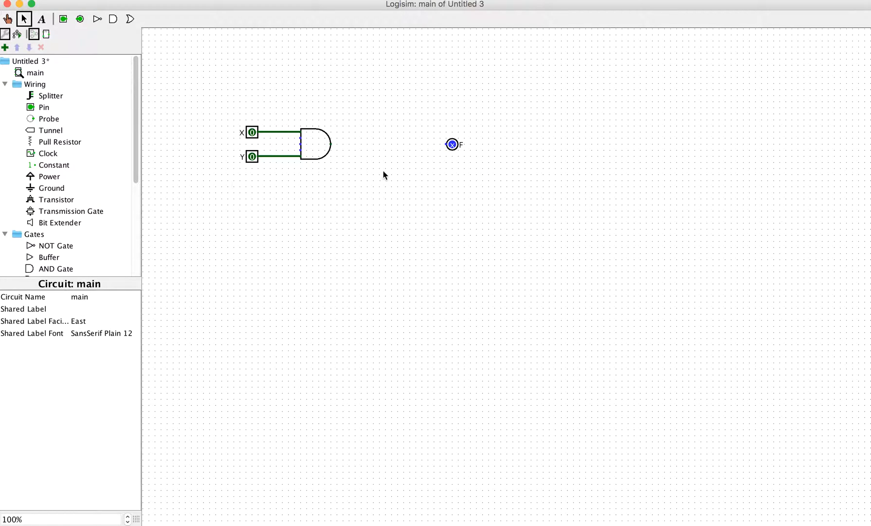
pyautogui.moveTo(226, 184)
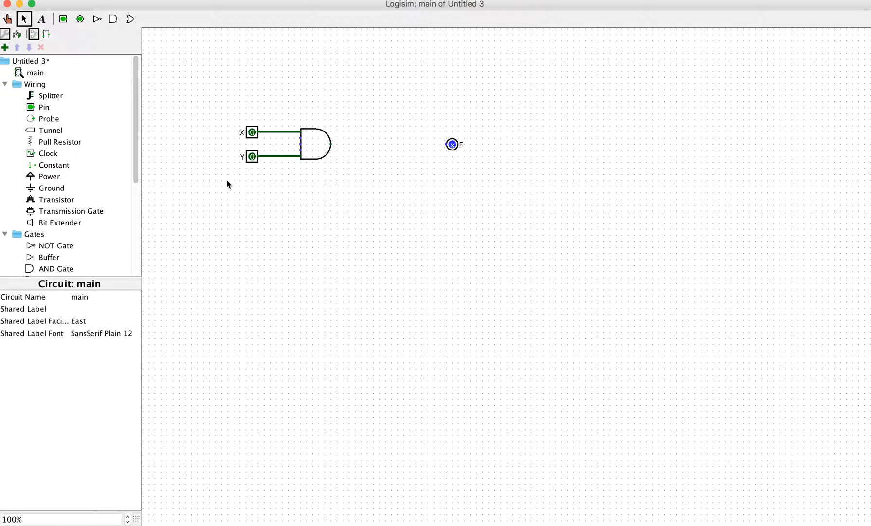
# Place one tunnel at the AND gate output and another just left of pin F.
pyautogui.click(50, 130)
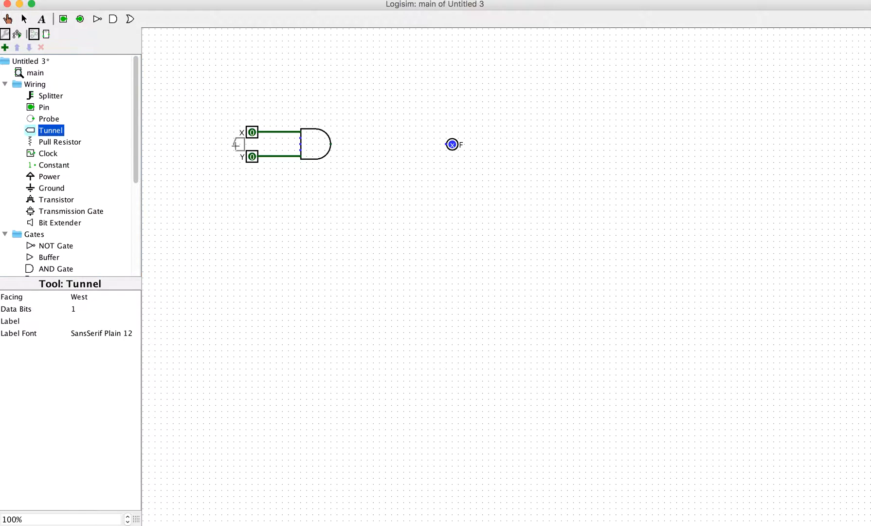
pyautogui.click(24, 18)
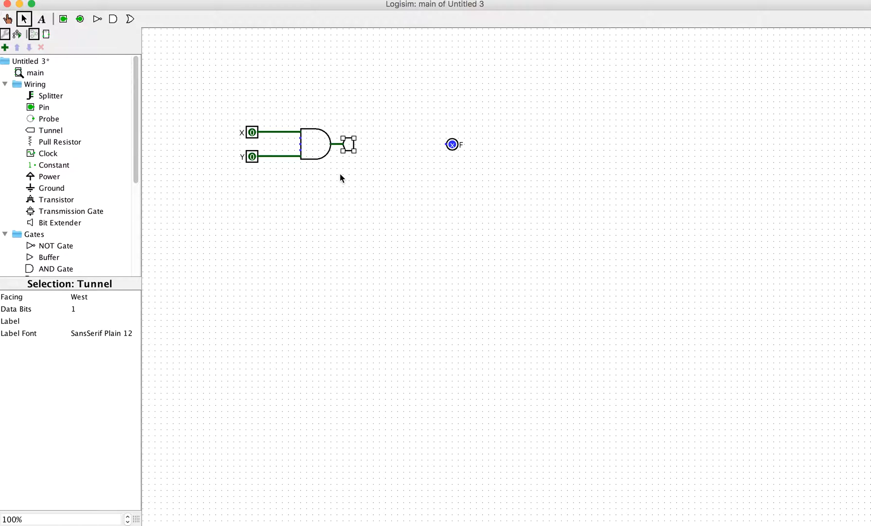
pyautogui.moveTo(267, 170)
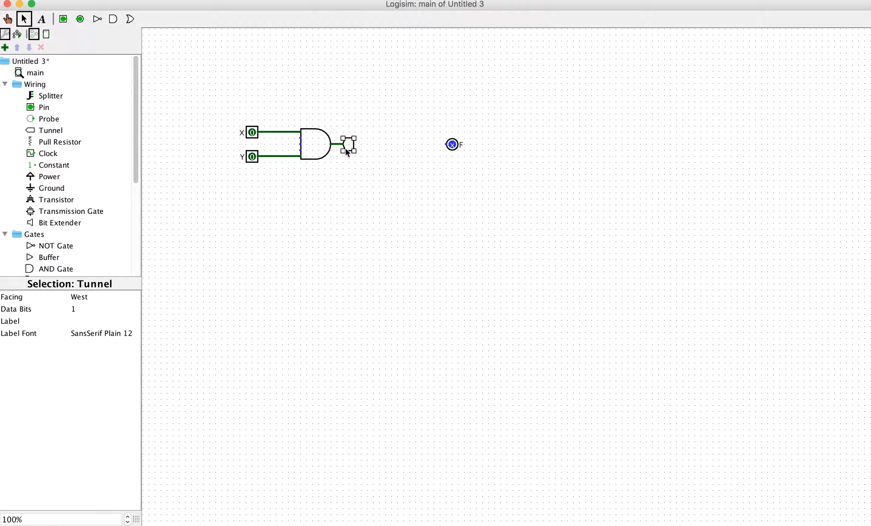
pyautogui.moveTo(59, 134)
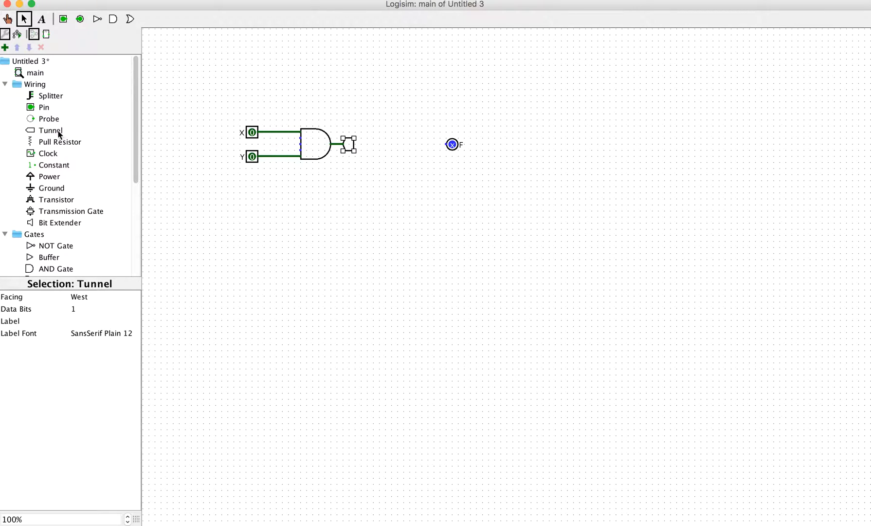
pyautogui.click(50, 130)
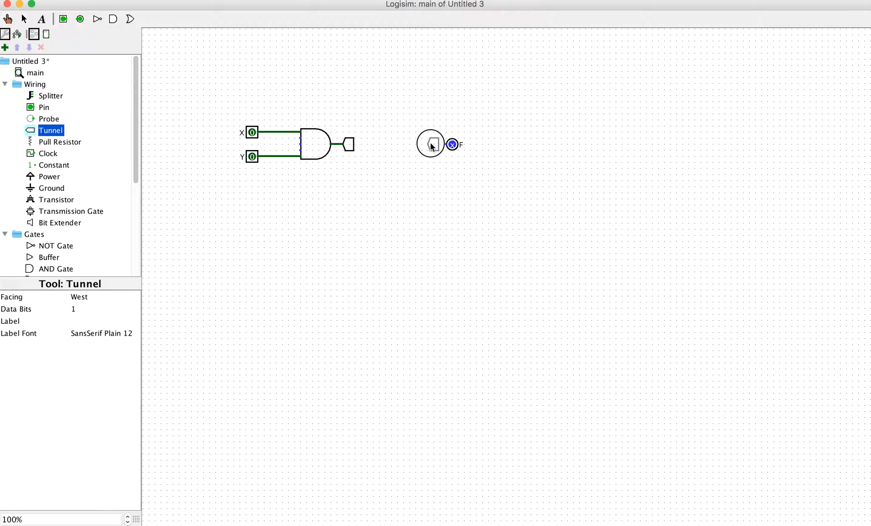
pyautogui.click(24, 19)
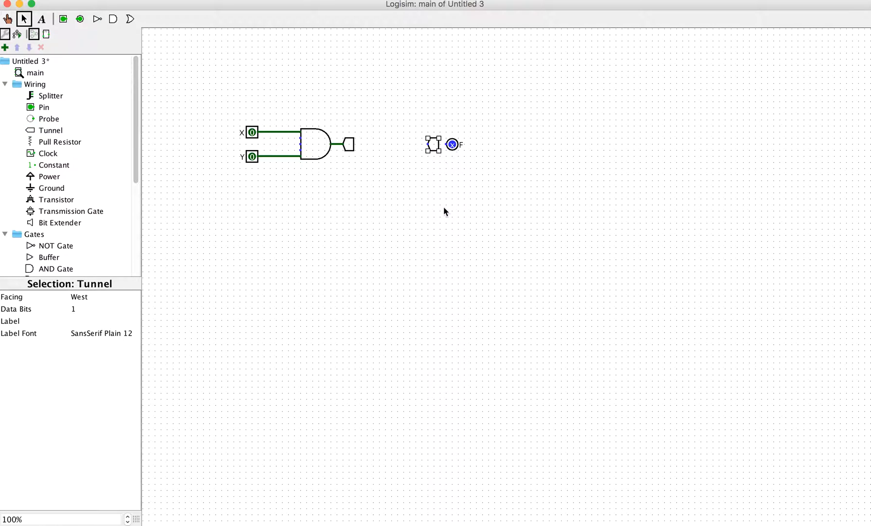
pyautogui.moveTo(438, 200)
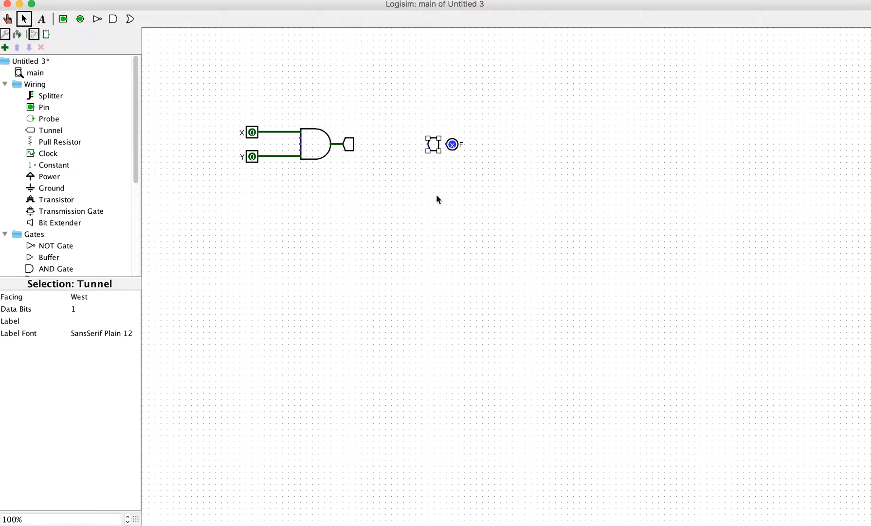
pyautogui.moveTo(261, 262)
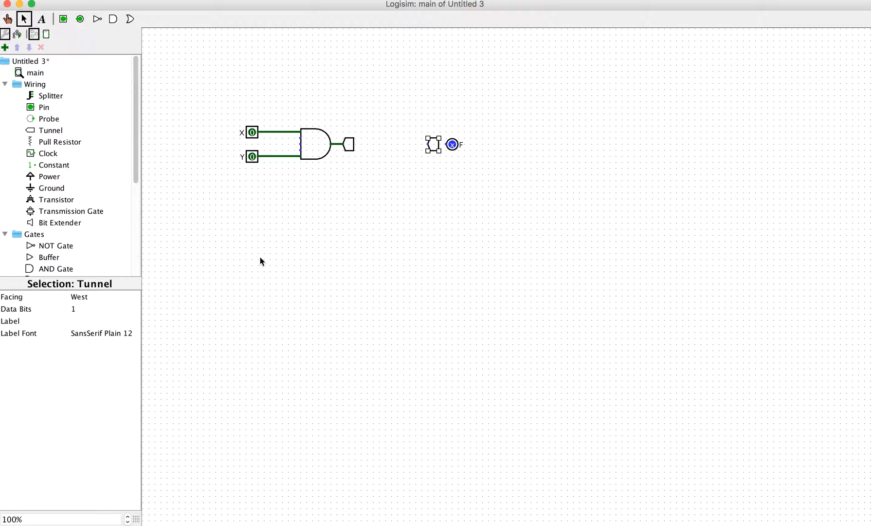
# Set the second tunnel's Facing attribute to East so it meets pin F.
pyautogui.click(100, 296)
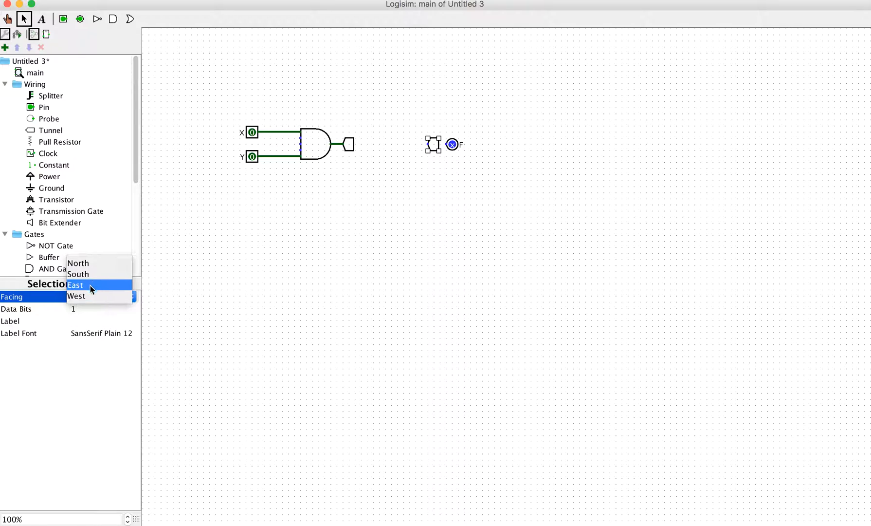
pyautogui.click(75, 286)
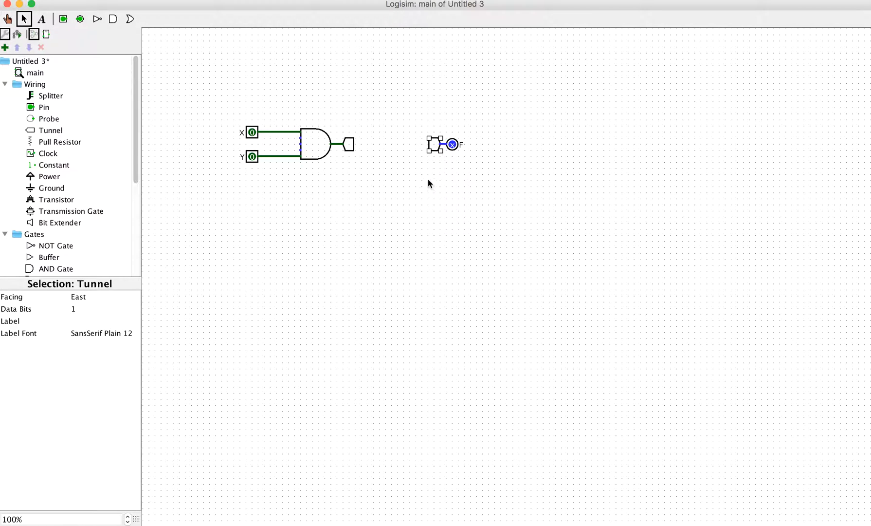
pyautogui.moveTo(356, 156)
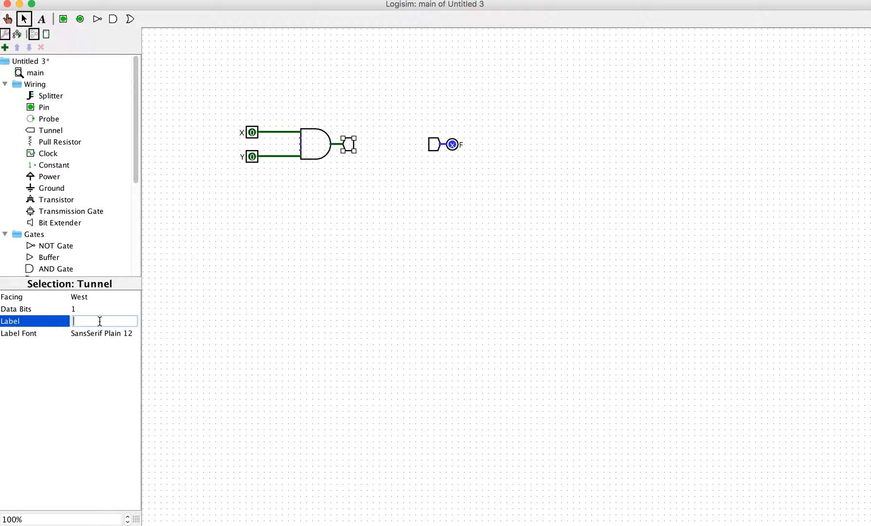
# Give both tunnels the label O, then deselect.
pyautogui.write('O')
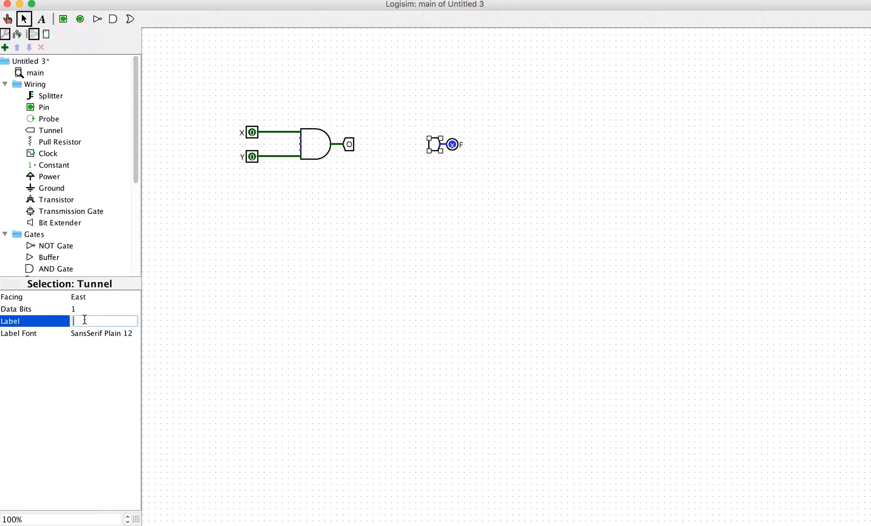
pyautogui.write('O')
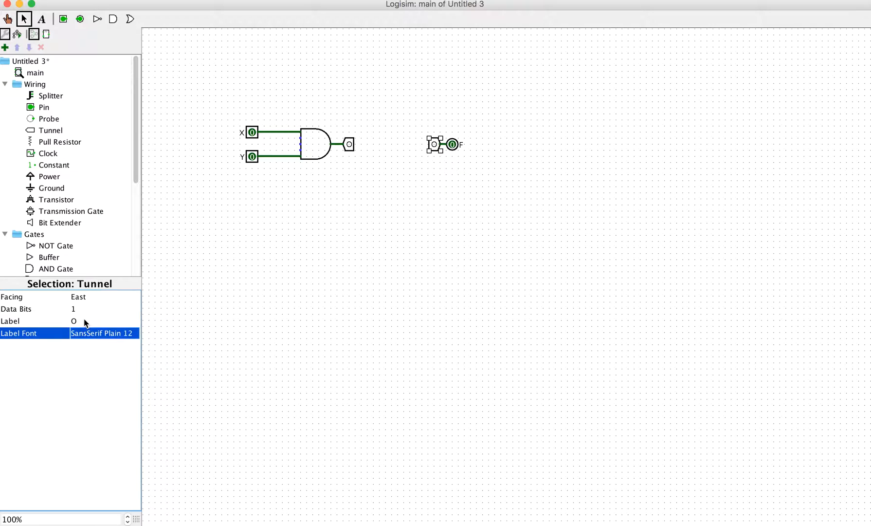
pyautogui.click(360, 263)
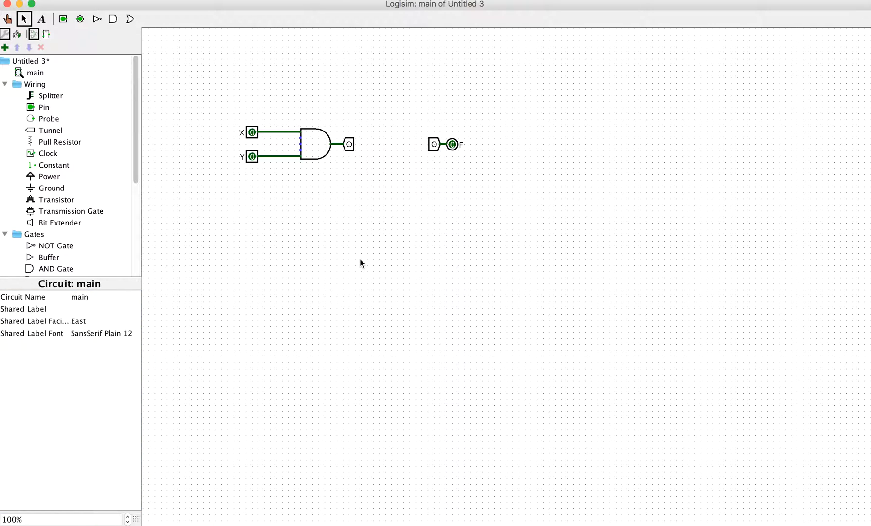
pyautogui.moveTo(399, 203)
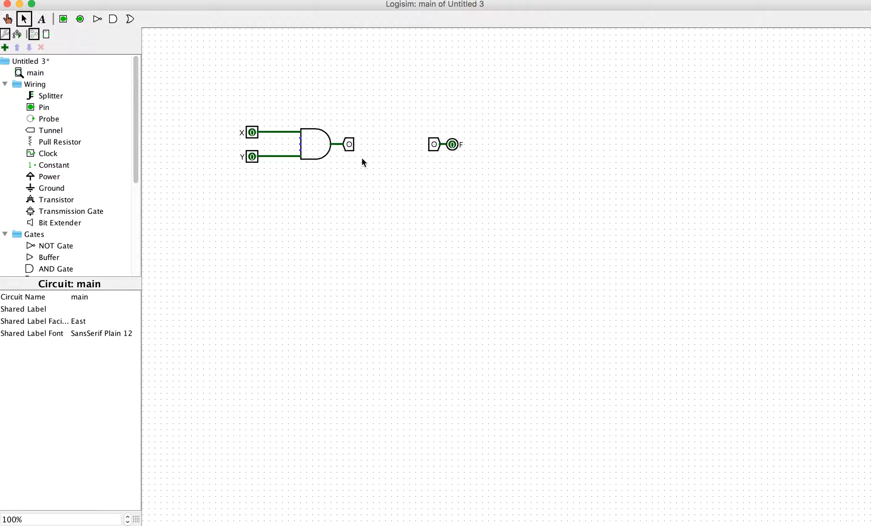
pyautogui.moveTo(345, 154)
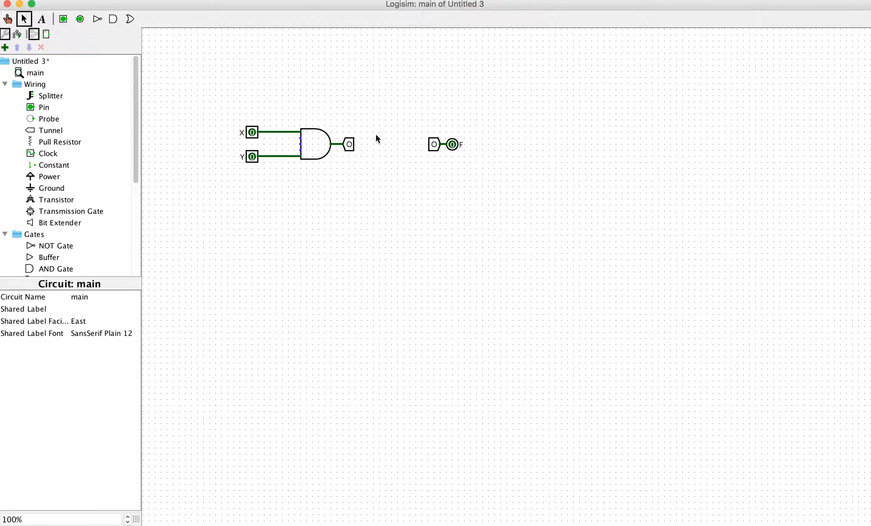
pyautogui.moveTo(405, 149)
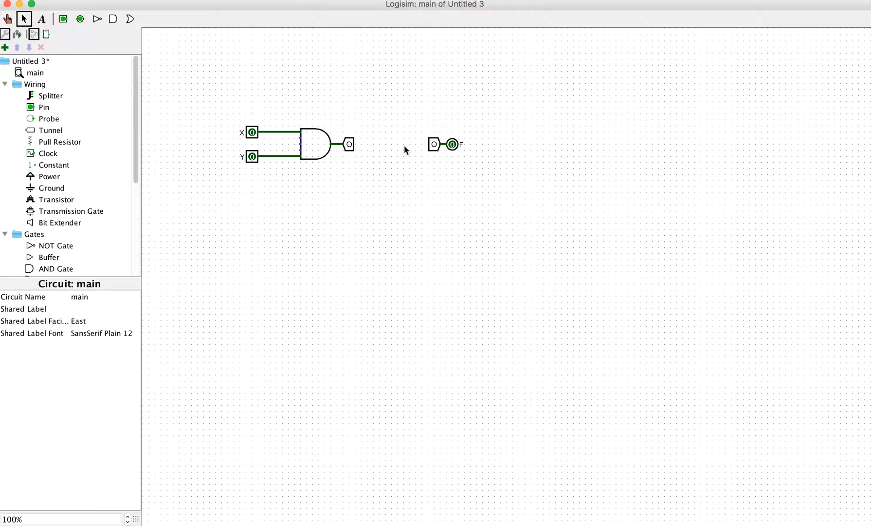
pyautogui.moveTo(409, 173)
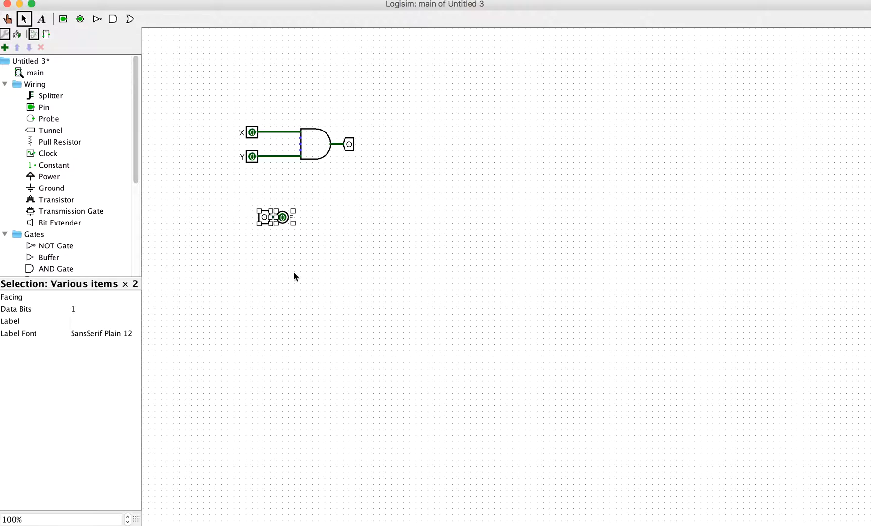
# Deselect the relocated tunnel and pin F, and choose the Poke tool.
pyautogui.click(295, 276)
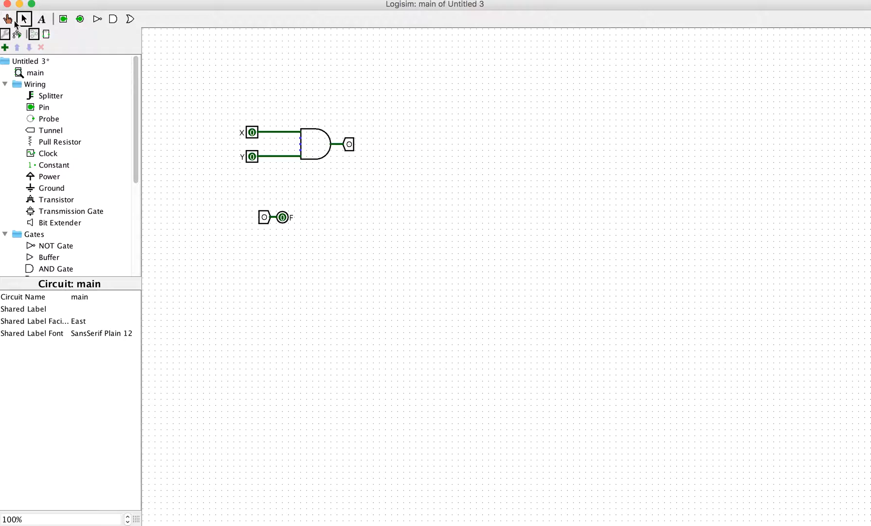
pyautogui.click(7, 19)
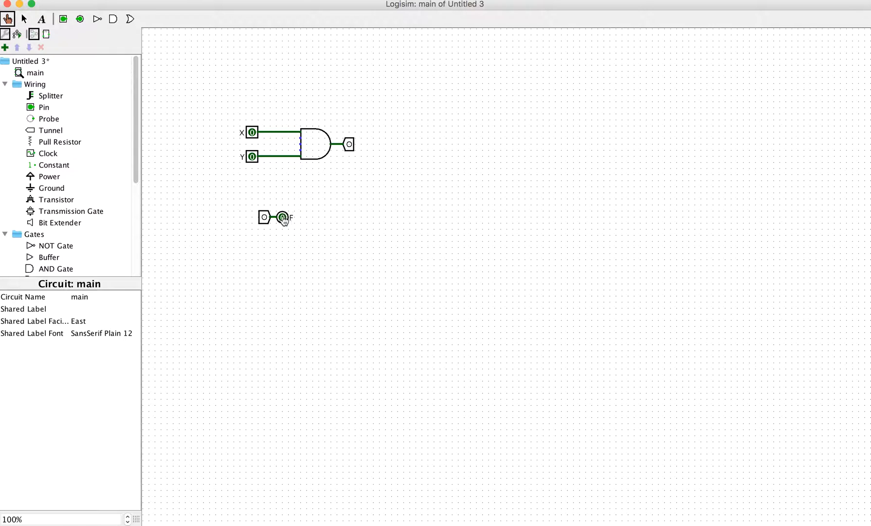
pyautogui.moveTo(288, 191)
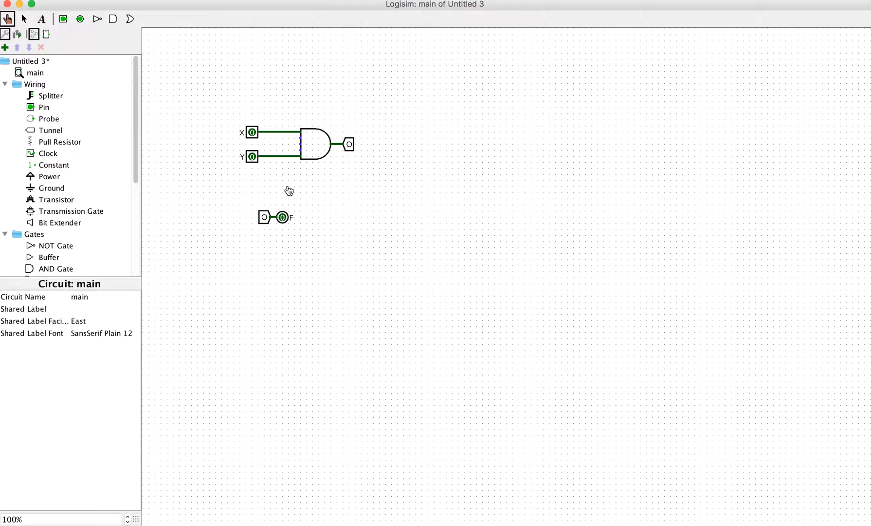
# Poke inputs X and Y to 1 and confirm F reads 1.
pyautogui.click(252, 132)
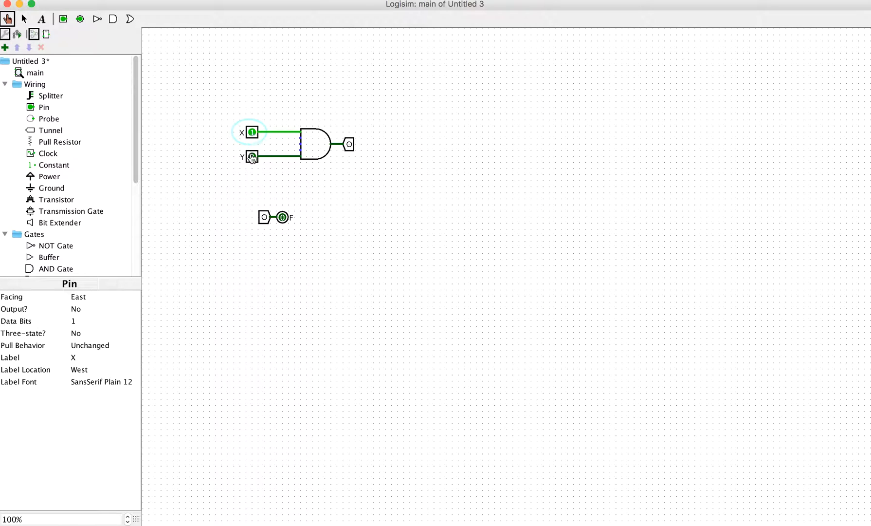
pyautogui.click(252, 157)
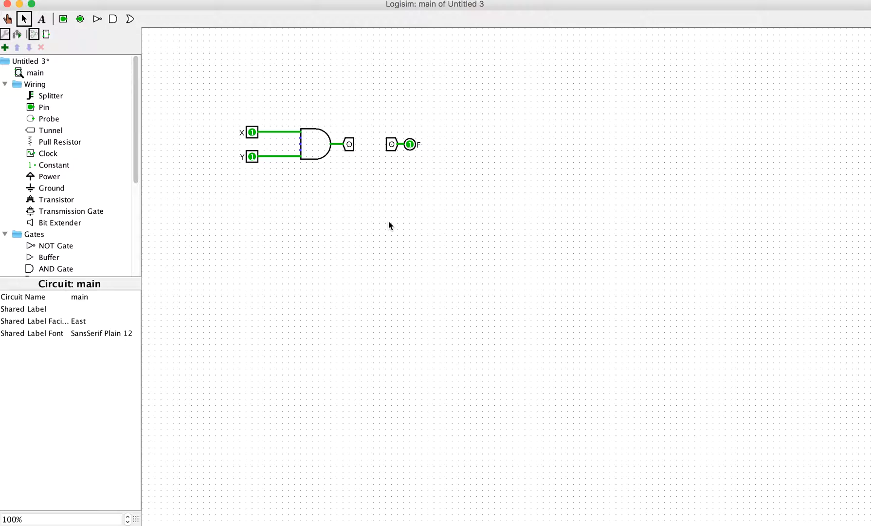
pyautogui.moveTo(521, 144)
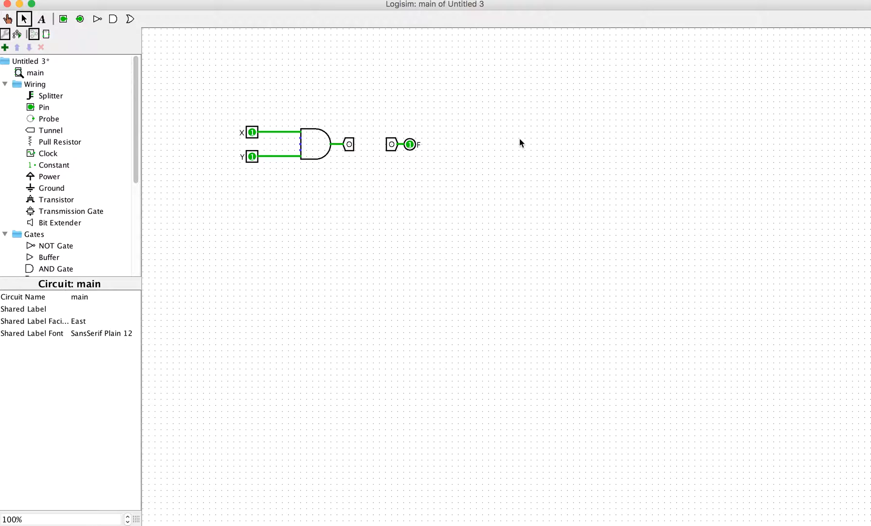
pyautogui.moveTo(568, 156)
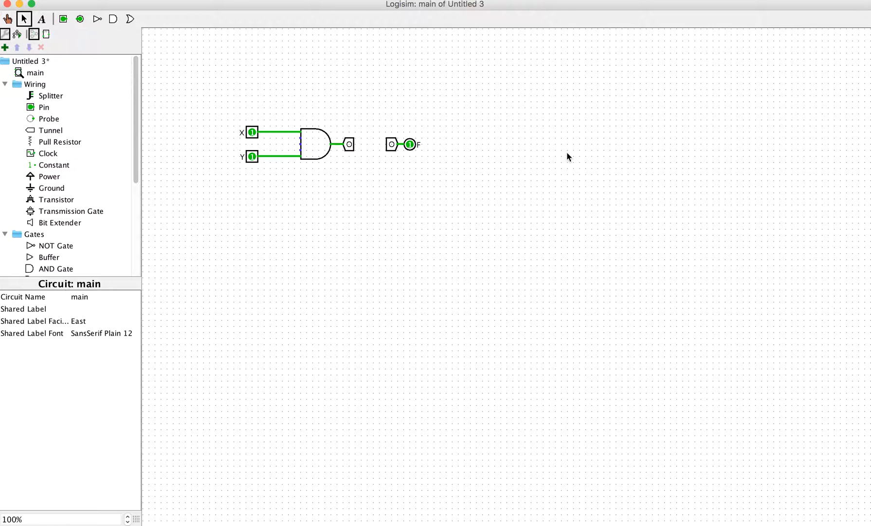